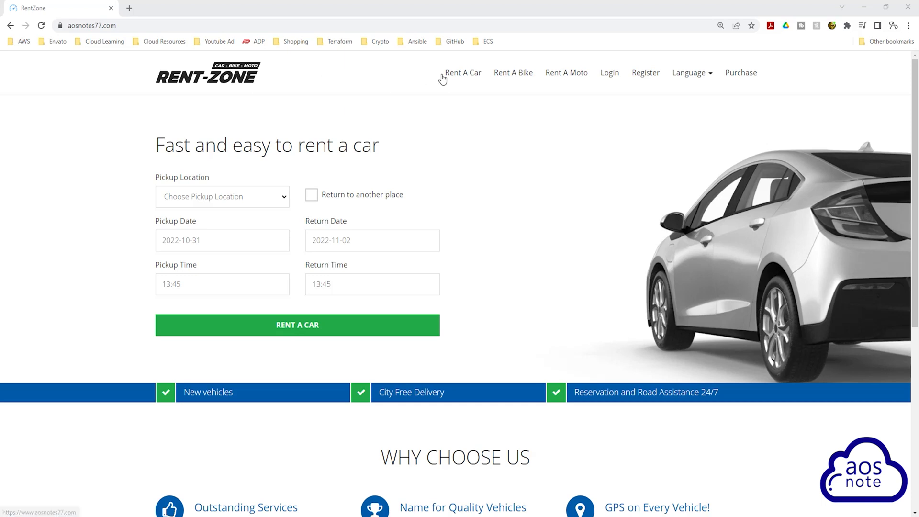
- Choose Boston pickup, Chicago return on November 4 and run the car search
left_click(222, 196)
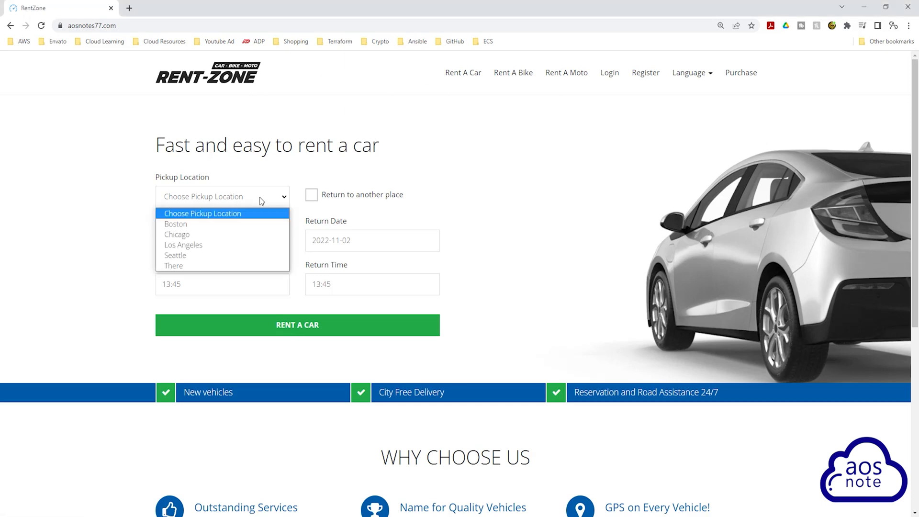
left_click(176, 224)
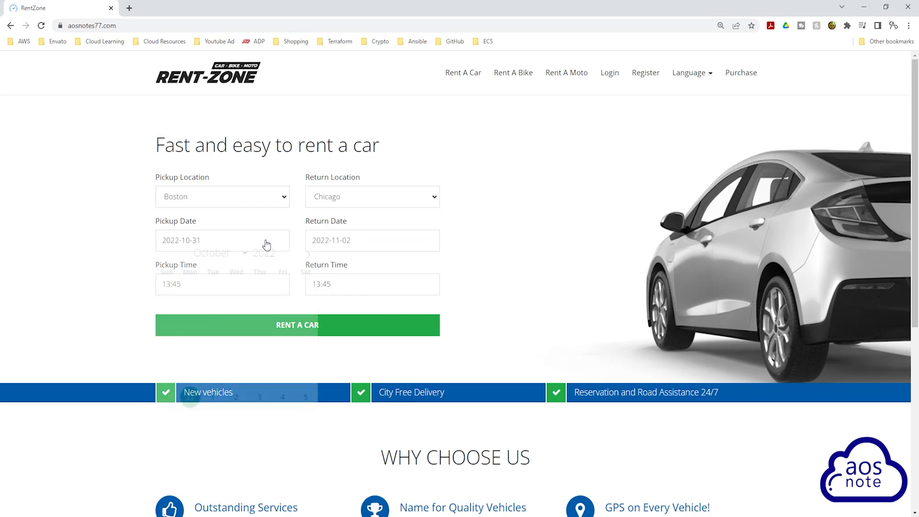
left_click(372, 240)
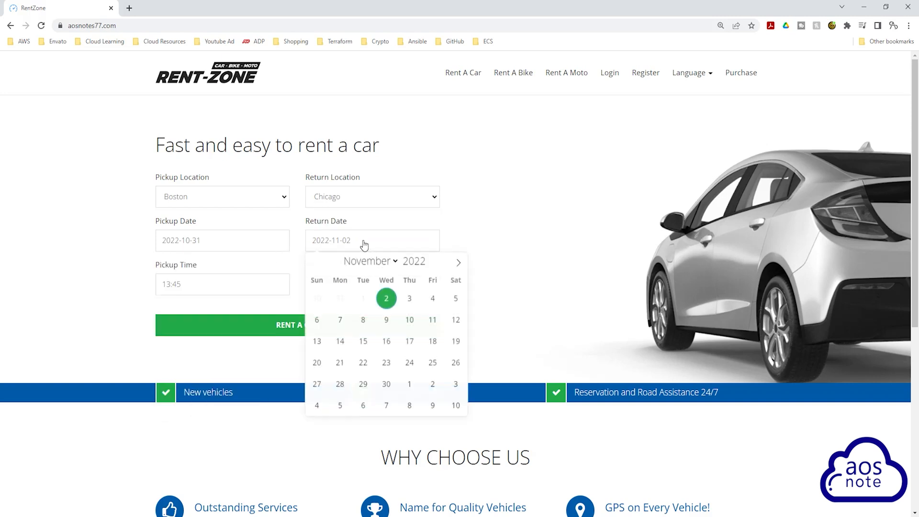
left_click(433, 298)
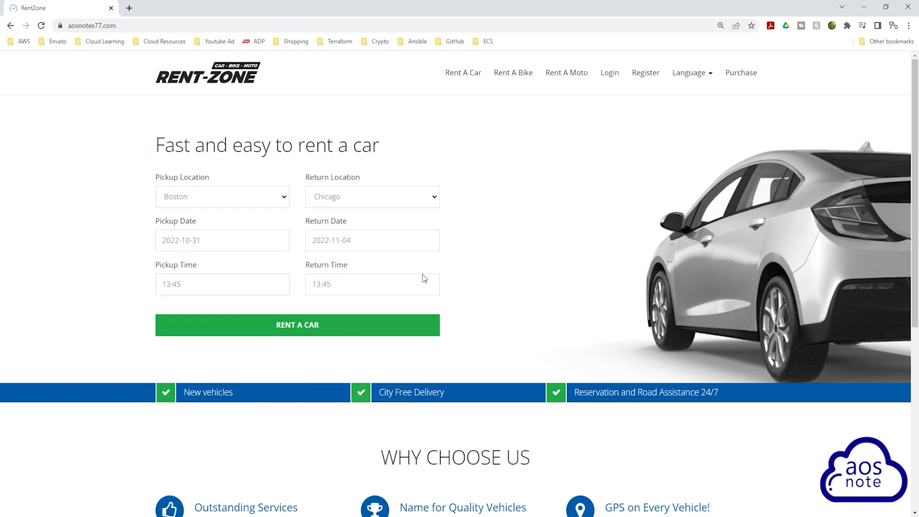
left_click(297, 325)
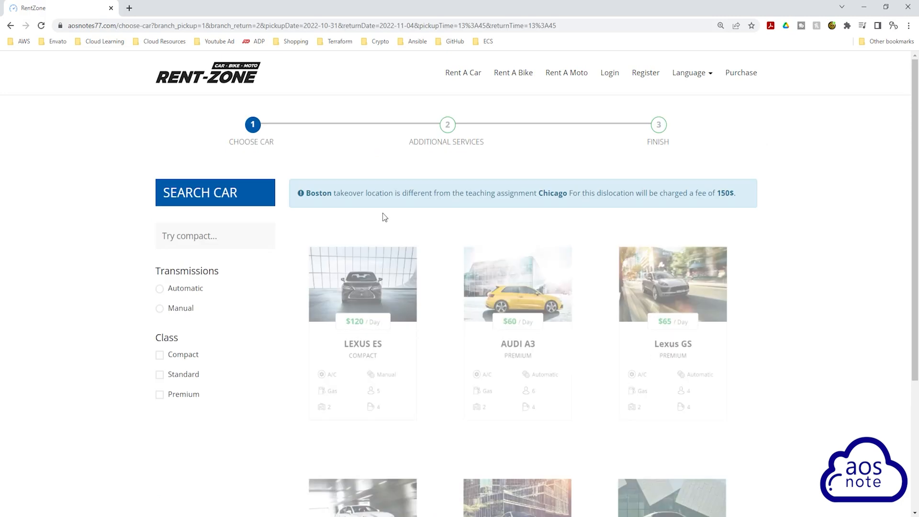
- Scroll through the available car results before leaving for YouTube
scroll("down", 3)
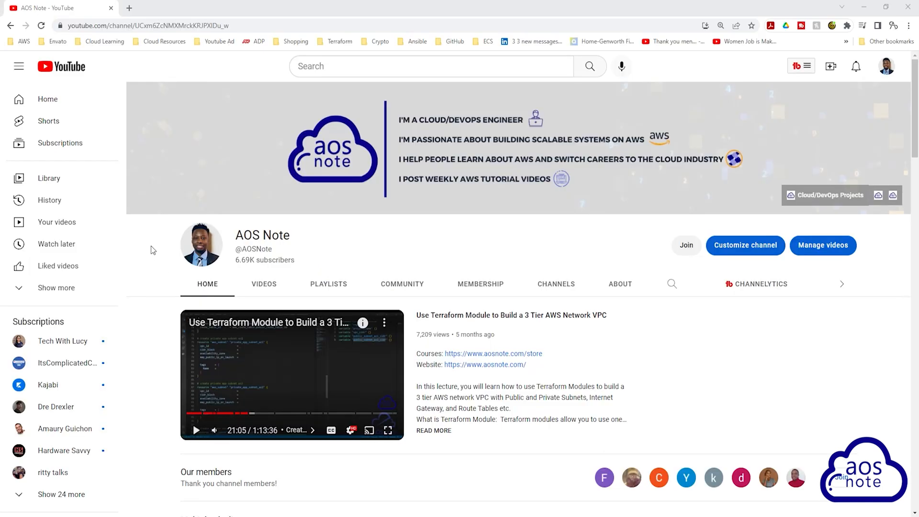
mouse_move(202, 289)
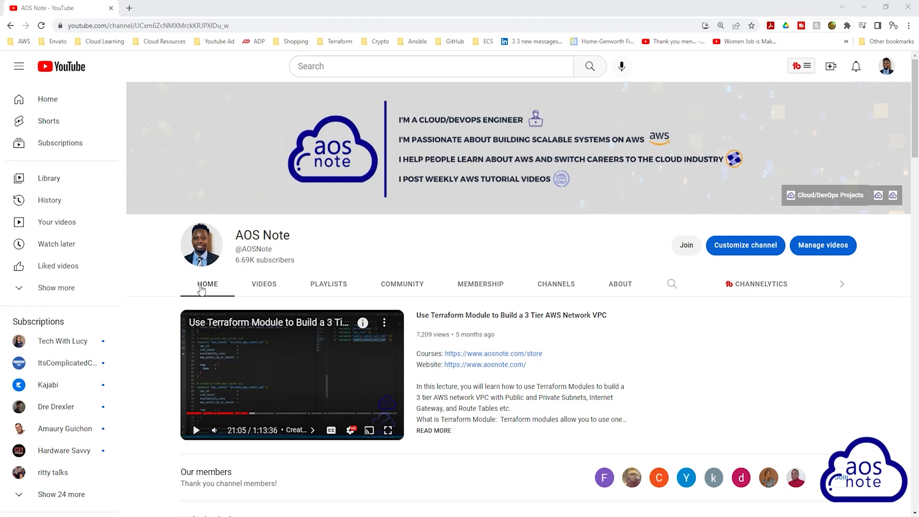
- Scroll the AOS Note channel Home down to the Multiple playlists section
scroll("down", 3)
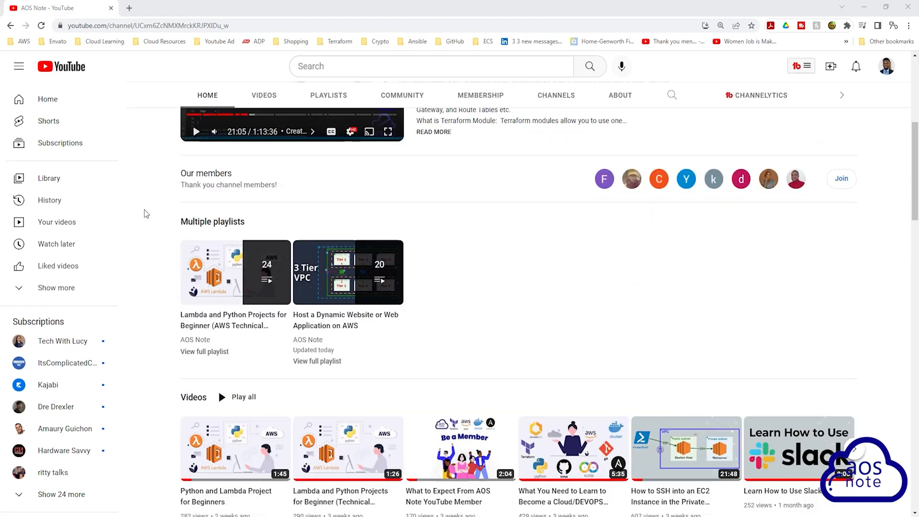
mouse_move(241, 228)
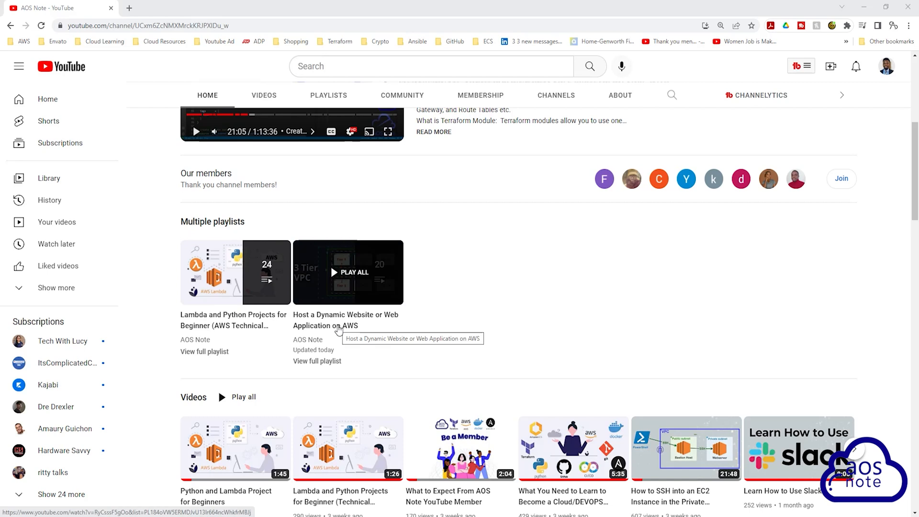
mouse_move(329, 323)
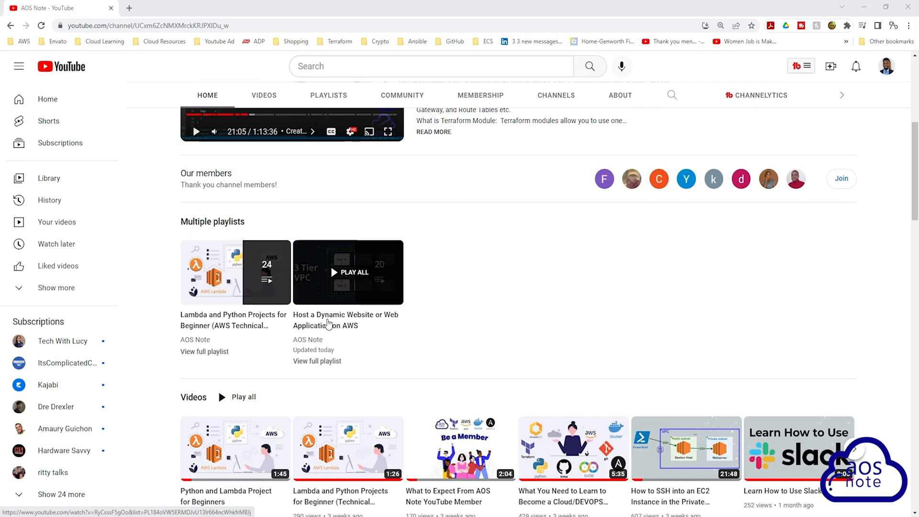
mouse_move(322, 326)
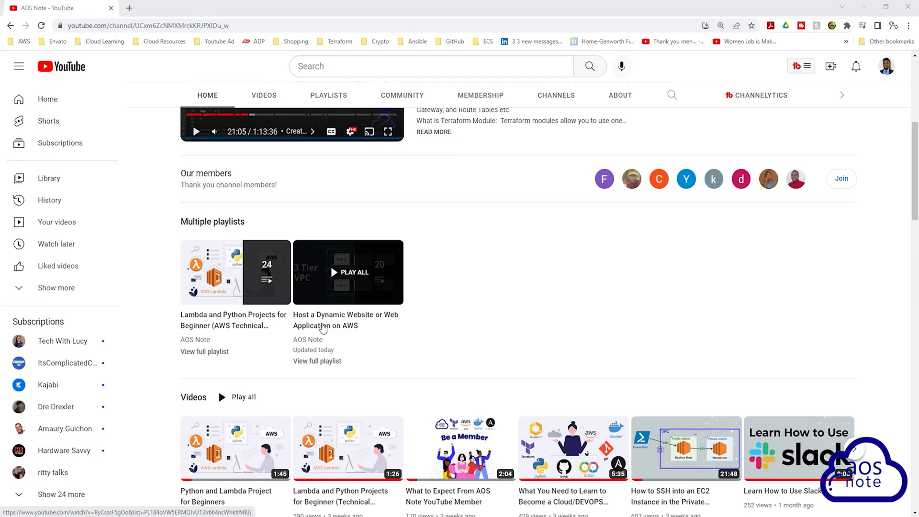
mouse_move(347, 328)
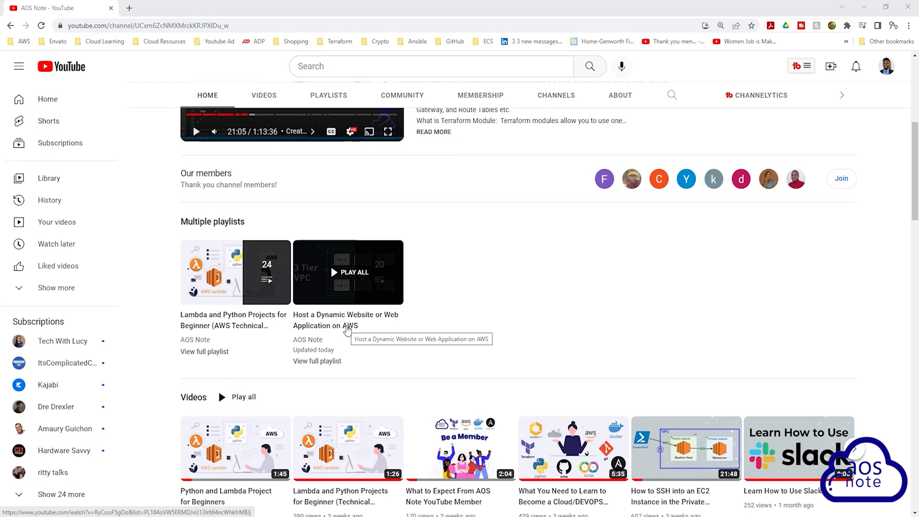
- Start the Host a Dynamic Website on AWS playlist and browse its video list
left_click(349, 272)
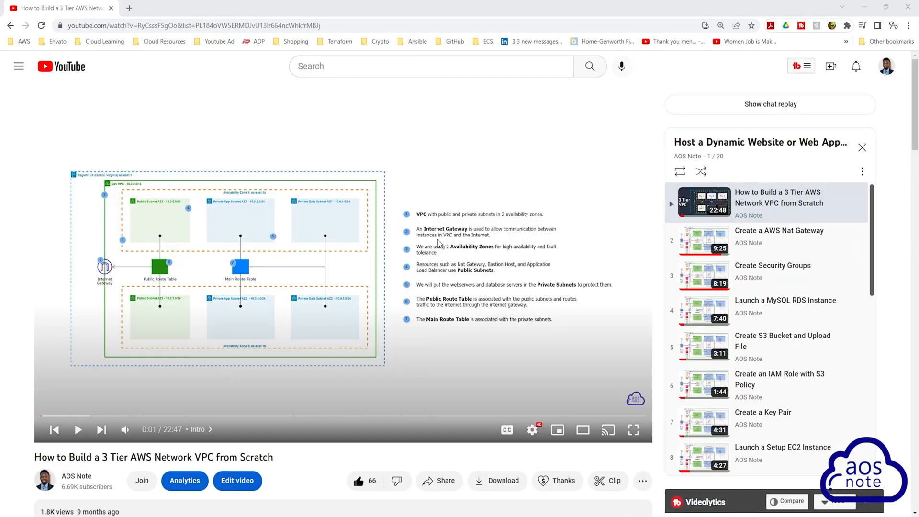
mouse_move(754, 207)
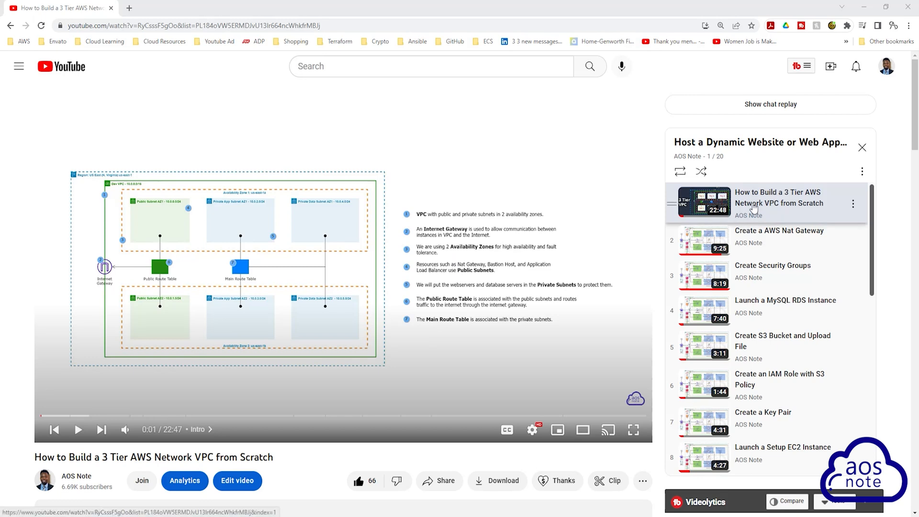
mouse_move(779, 203)
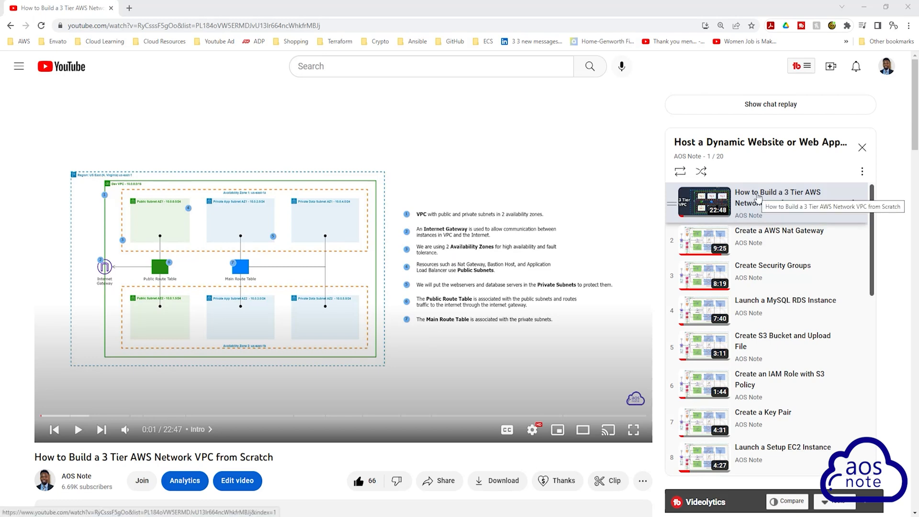
scroll("down", 3)
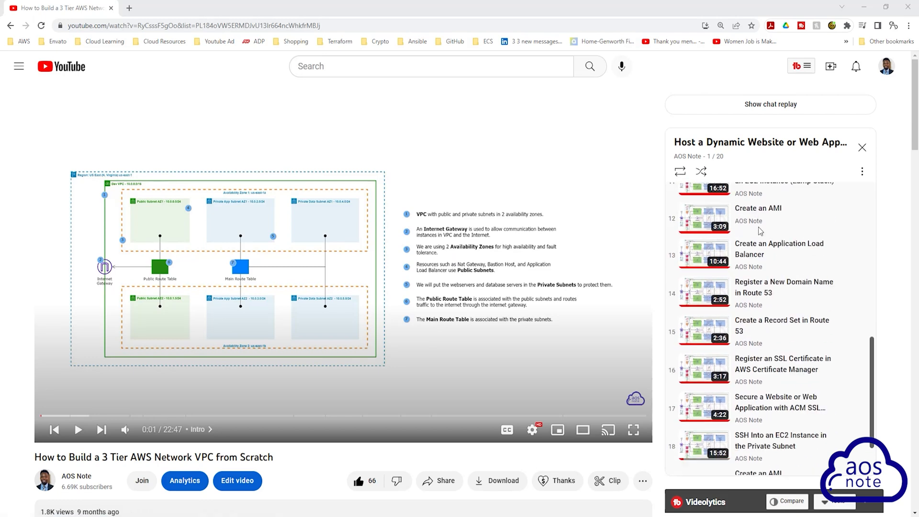
scroll("up", 3)
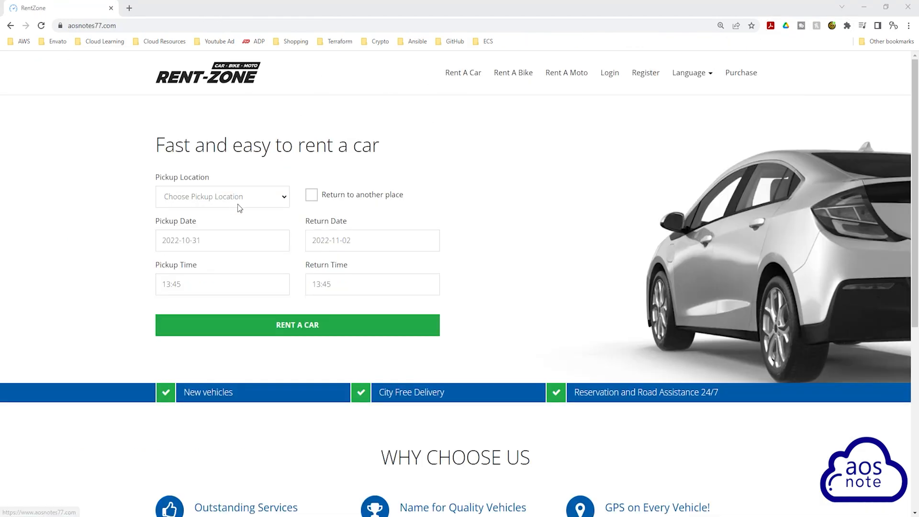
- Search cars for a Boston pickup returned to another city
left_click(223, 196)
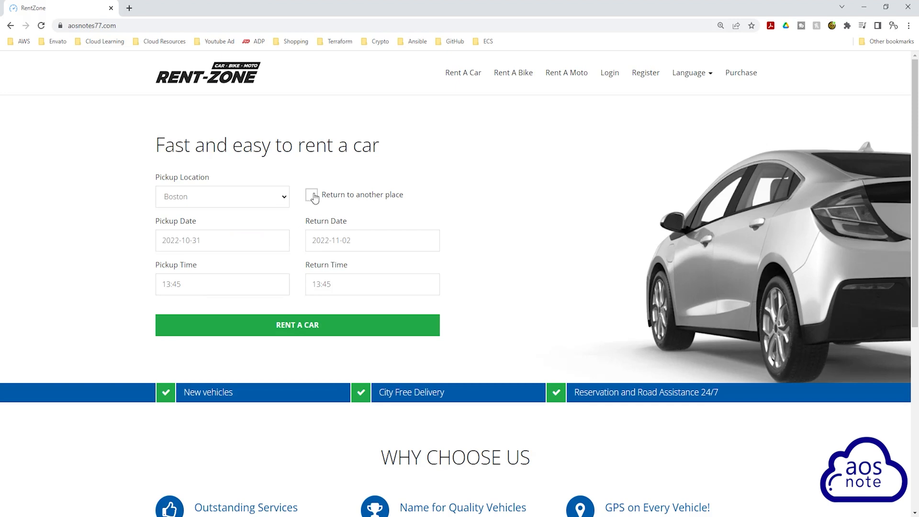
left_click(312, 195)
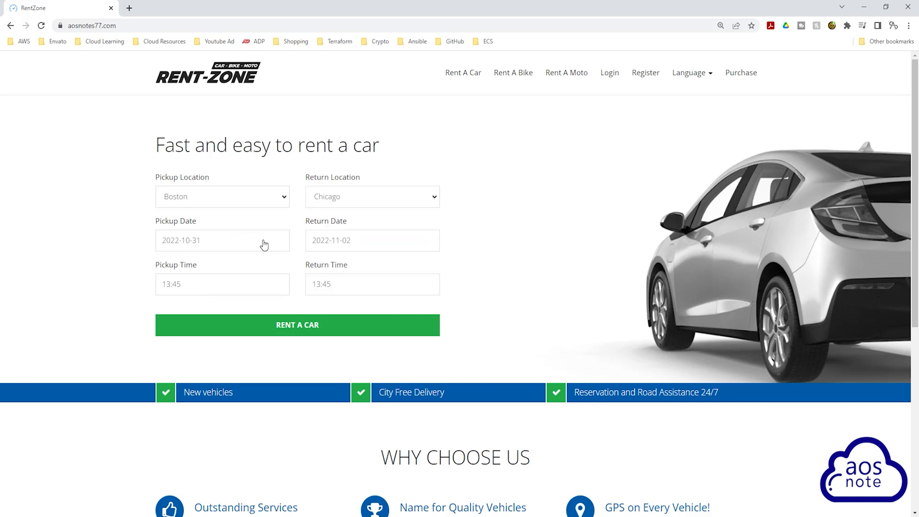
mouse_move(336, 268)
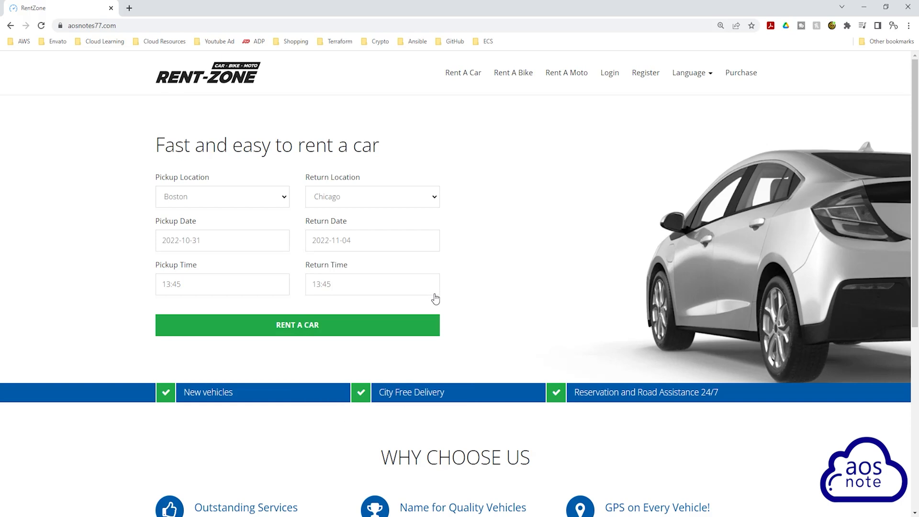
left_click(297, 324)
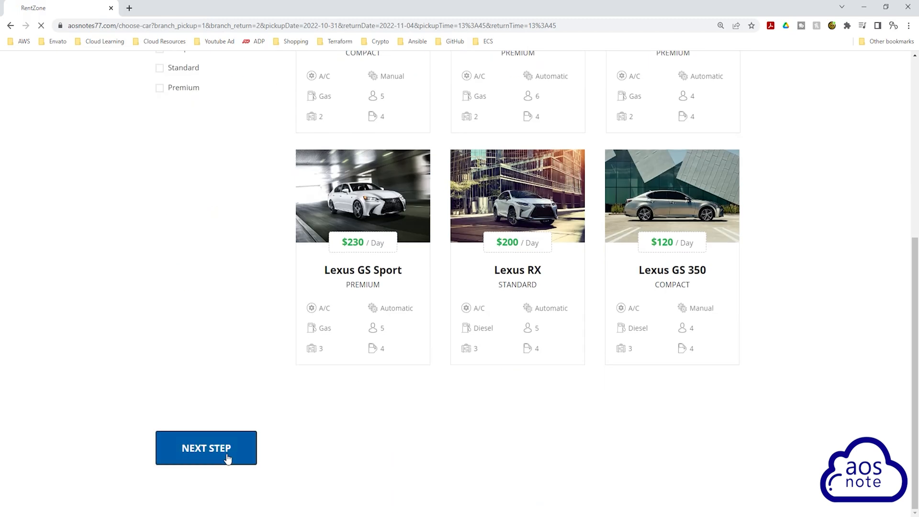
- Continue with the Audi A3 to the additional services step showing the 462 $ total
left_click(206, 447)
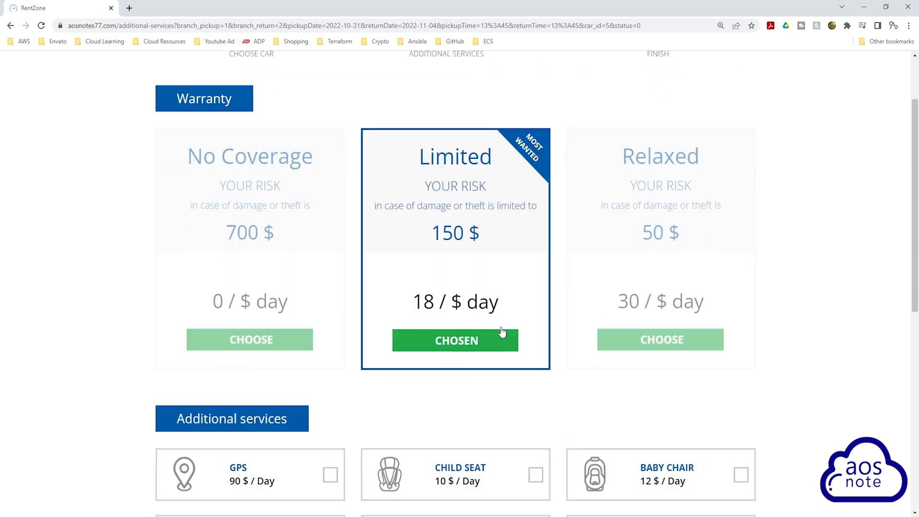
scroll("down", 3)
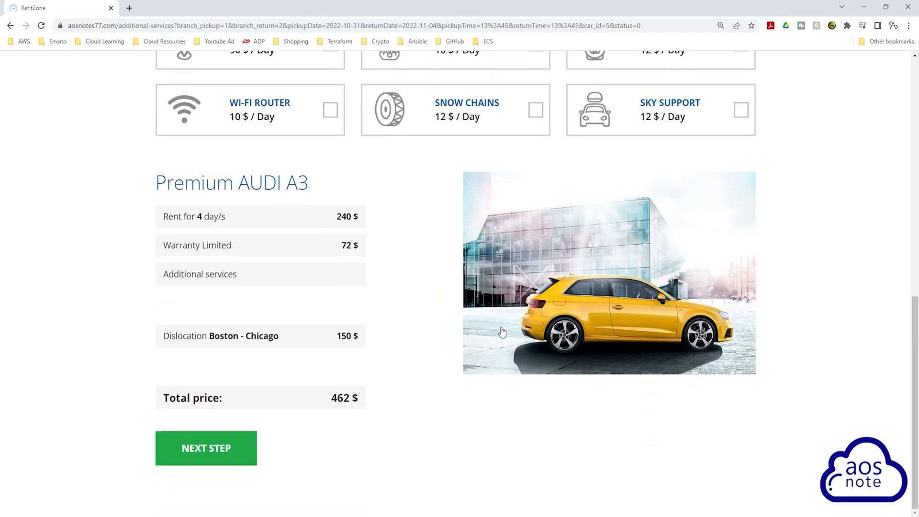